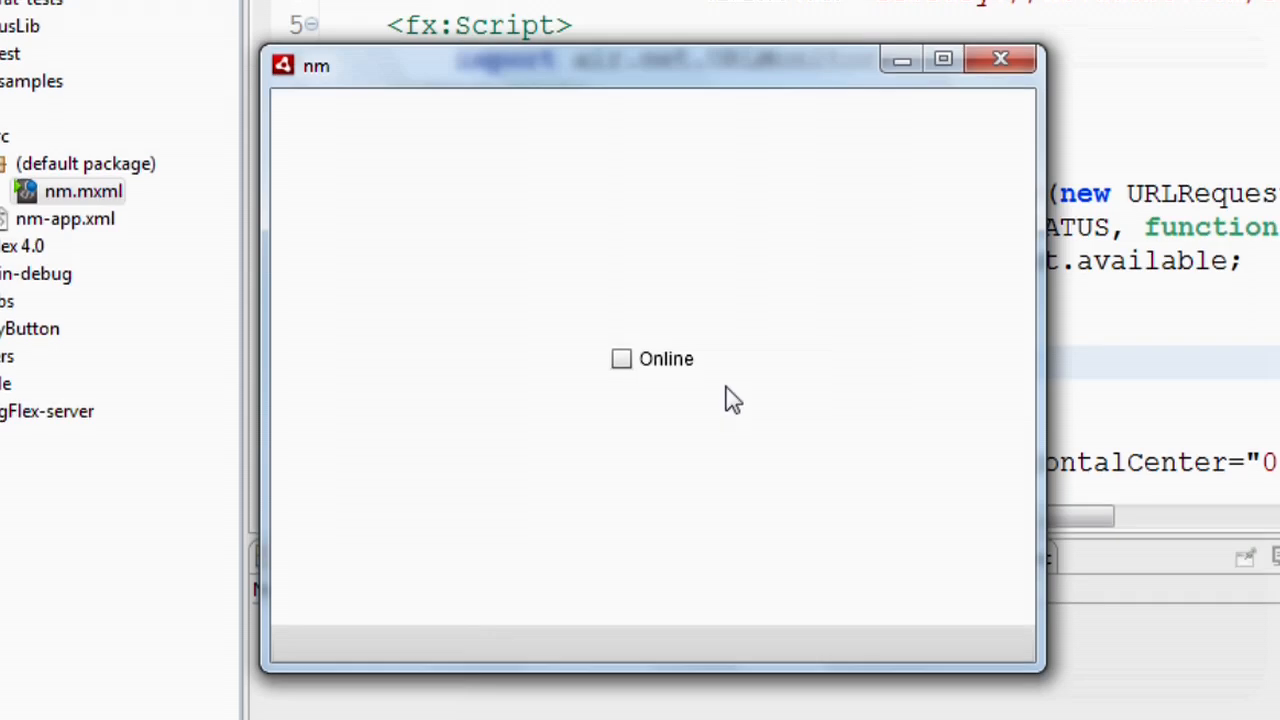
mouse_move(708, 408)
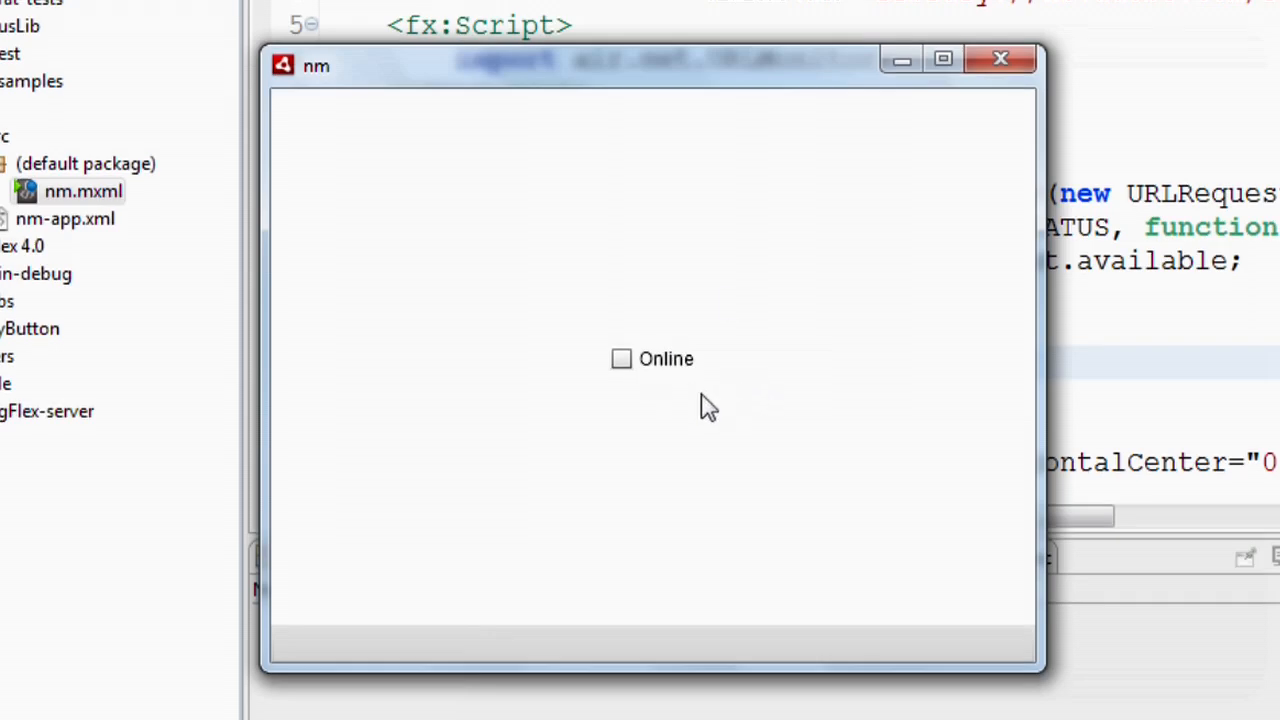
mouse_move(748, 360)
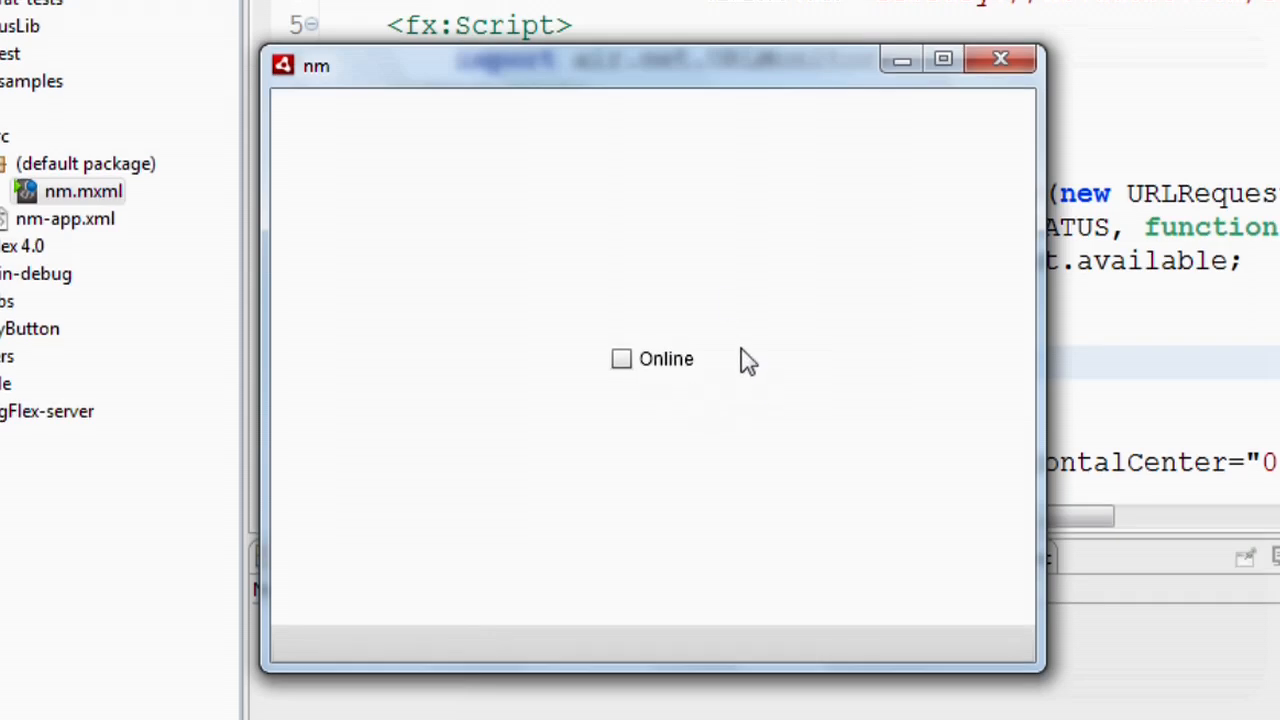
Tick the Online checkbox in the nm AIR app, then close its window
click(621, 358)
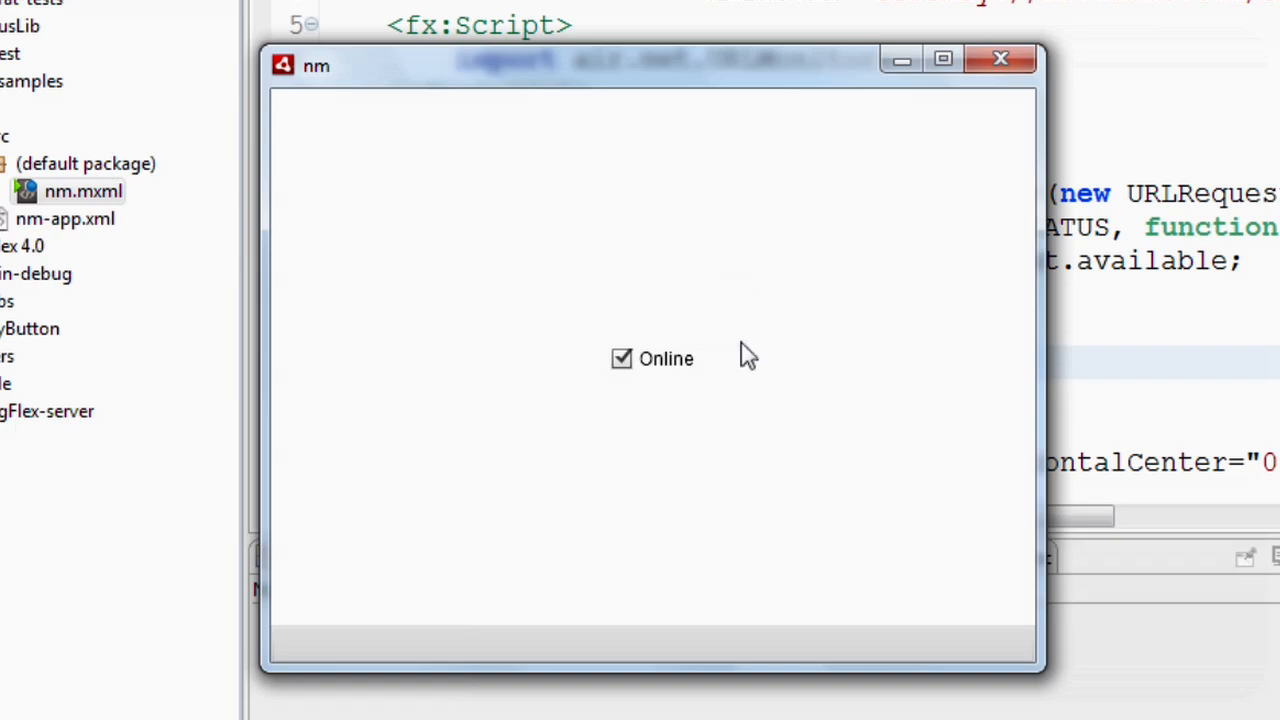
click(1000, 57)
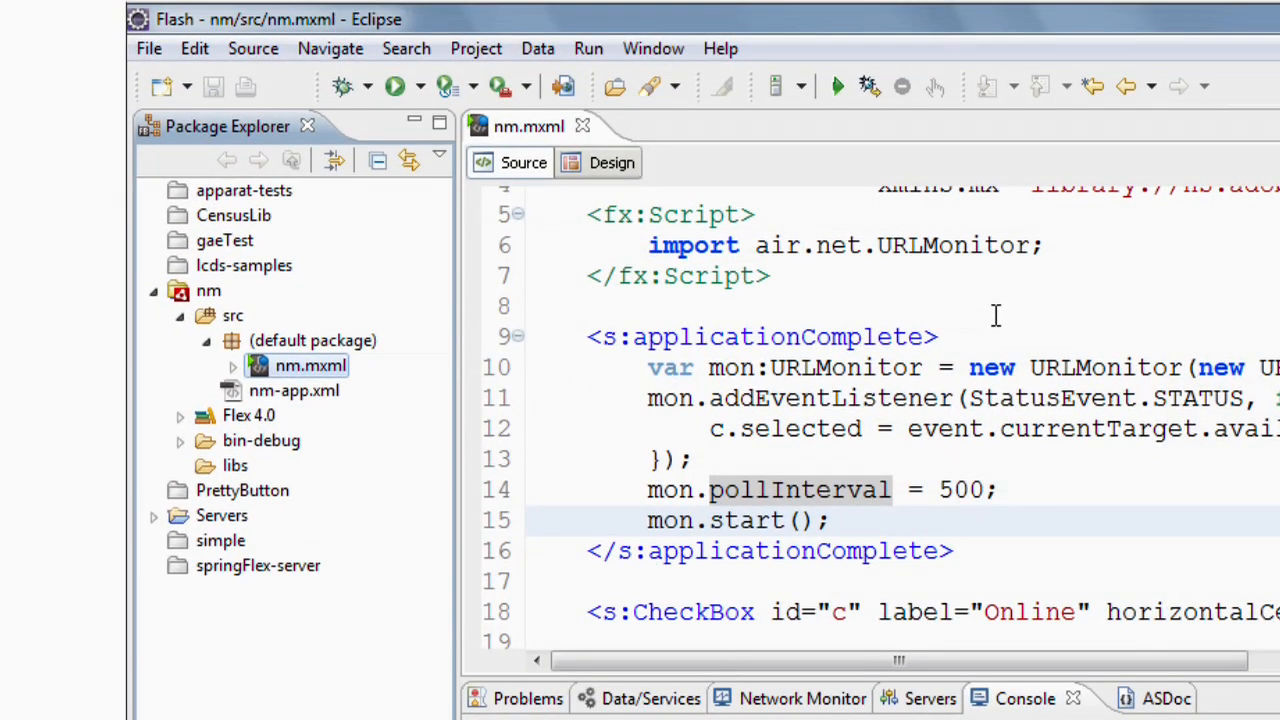
Export the nm project as a release build to nm.air and advance to signing
right_click(208, 291)
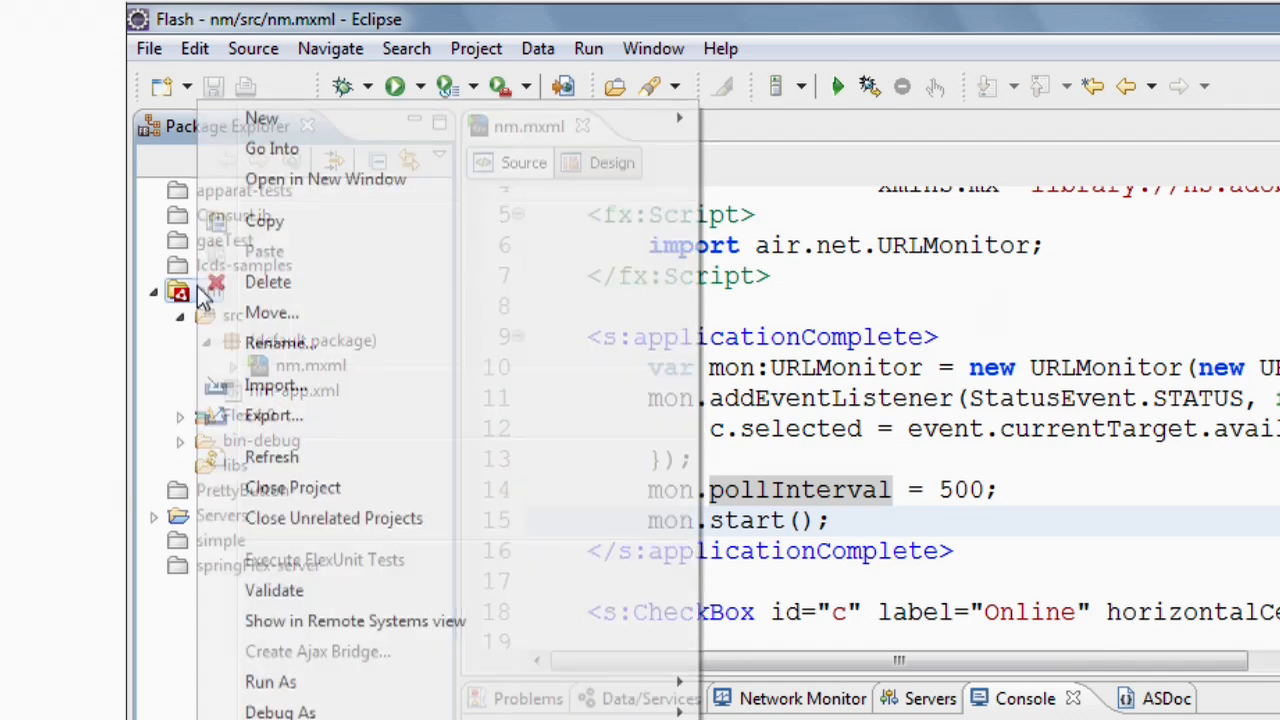
click(273, 415)
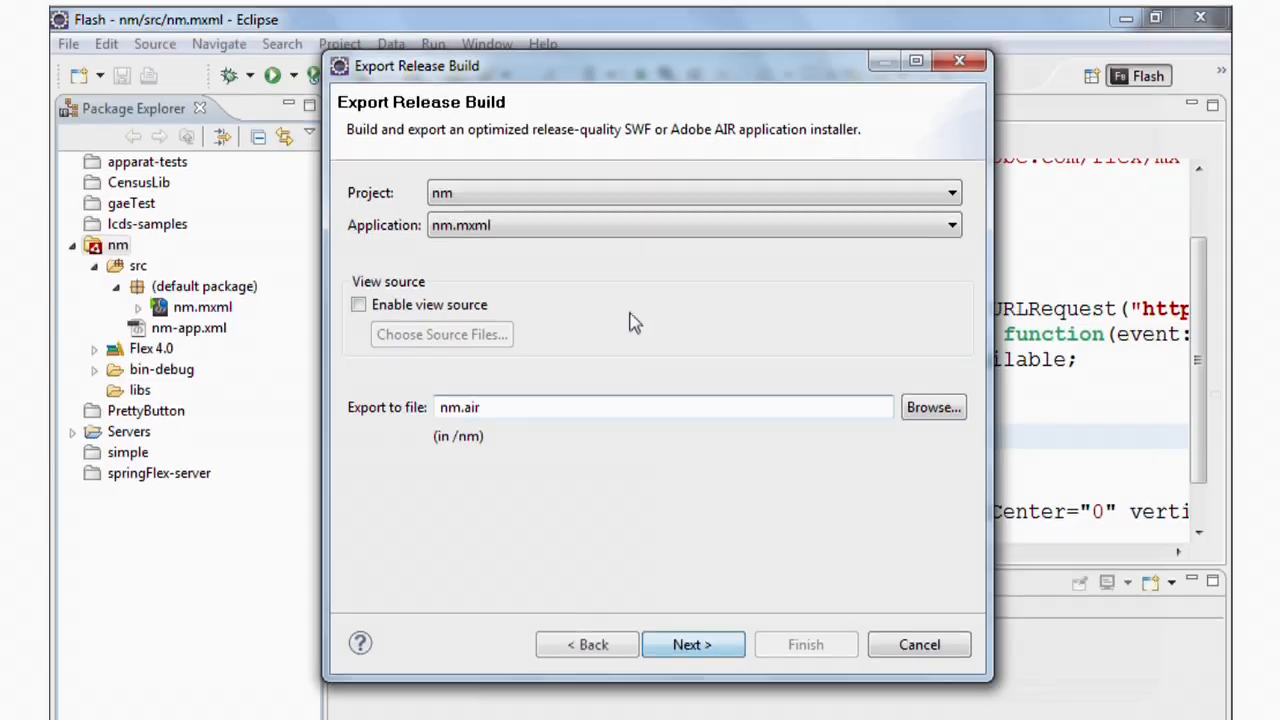
mouse_move(665, 500)
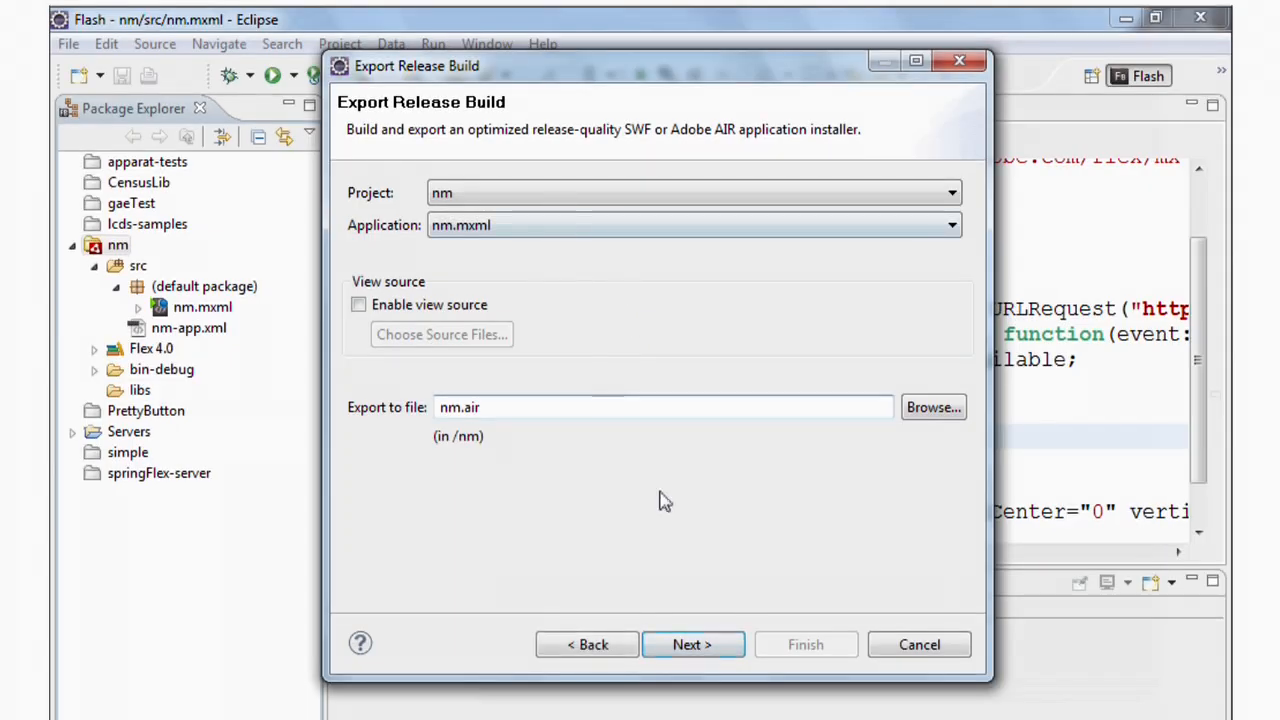
click(692, 644)
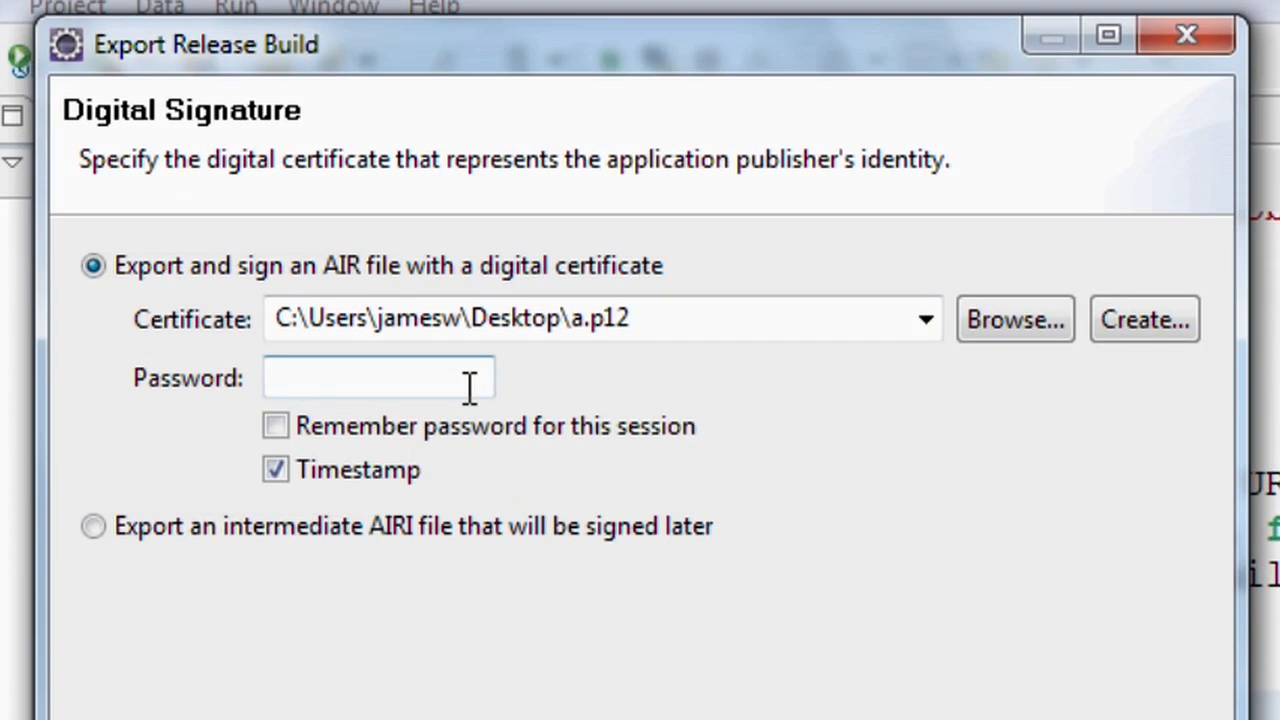
Enter the certificate password and finish the signed export, then select the new nm.air
click(378, 378)
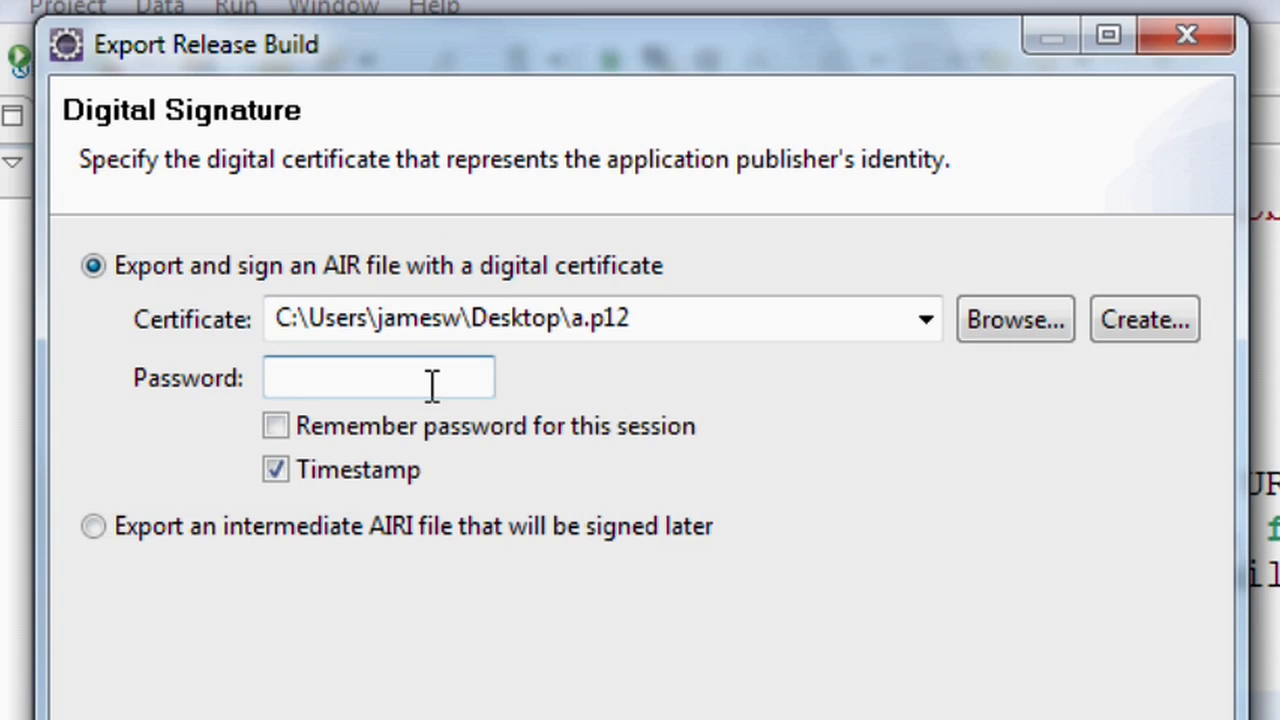
click(378, 378)
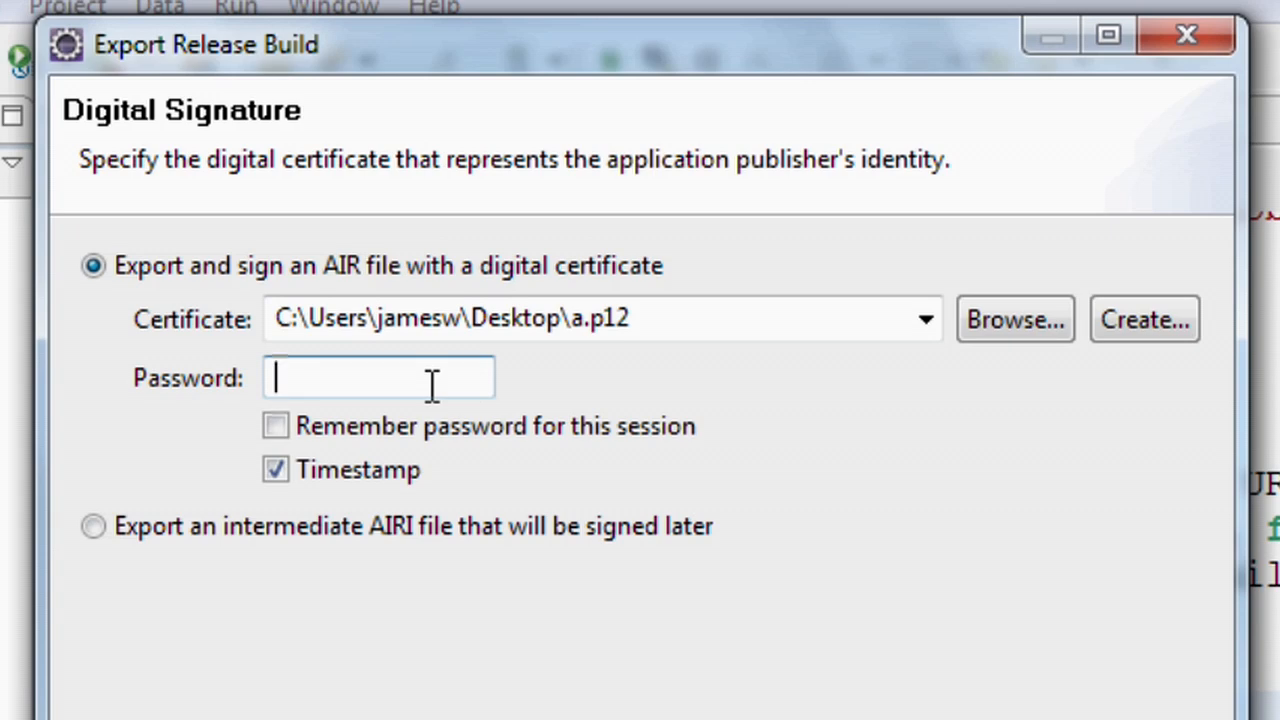
text(•)
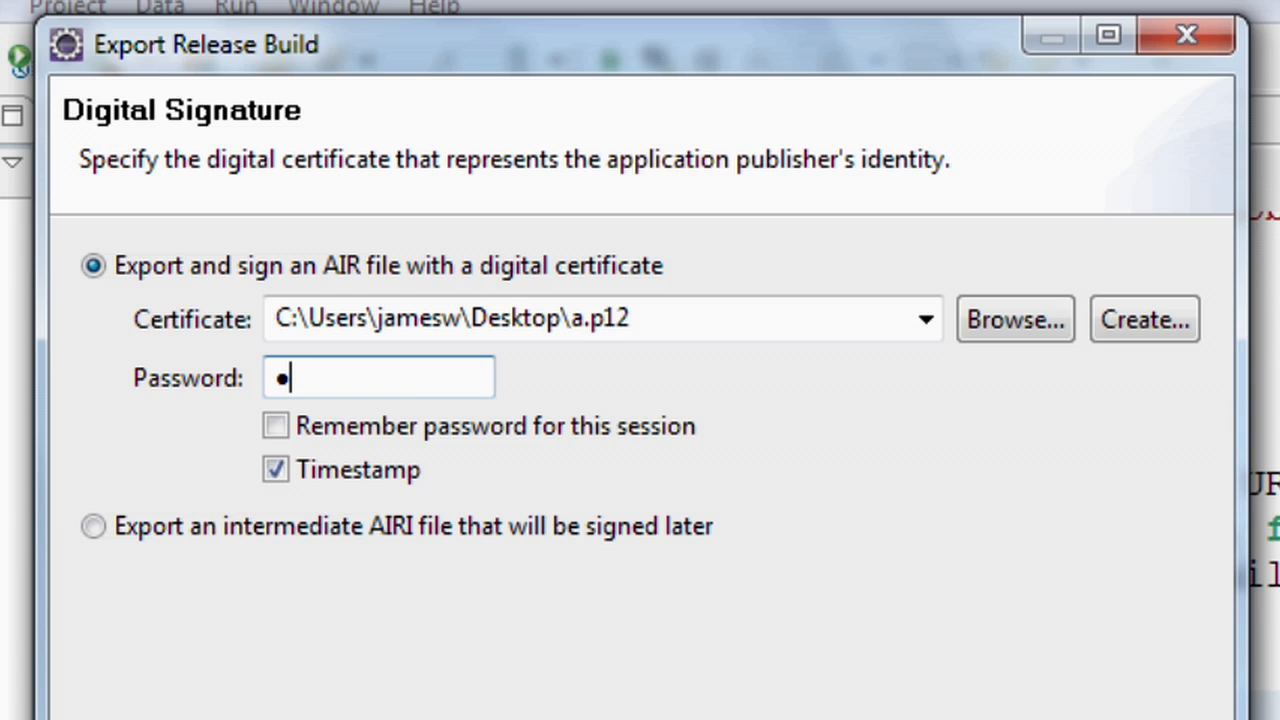
click(862, 537)
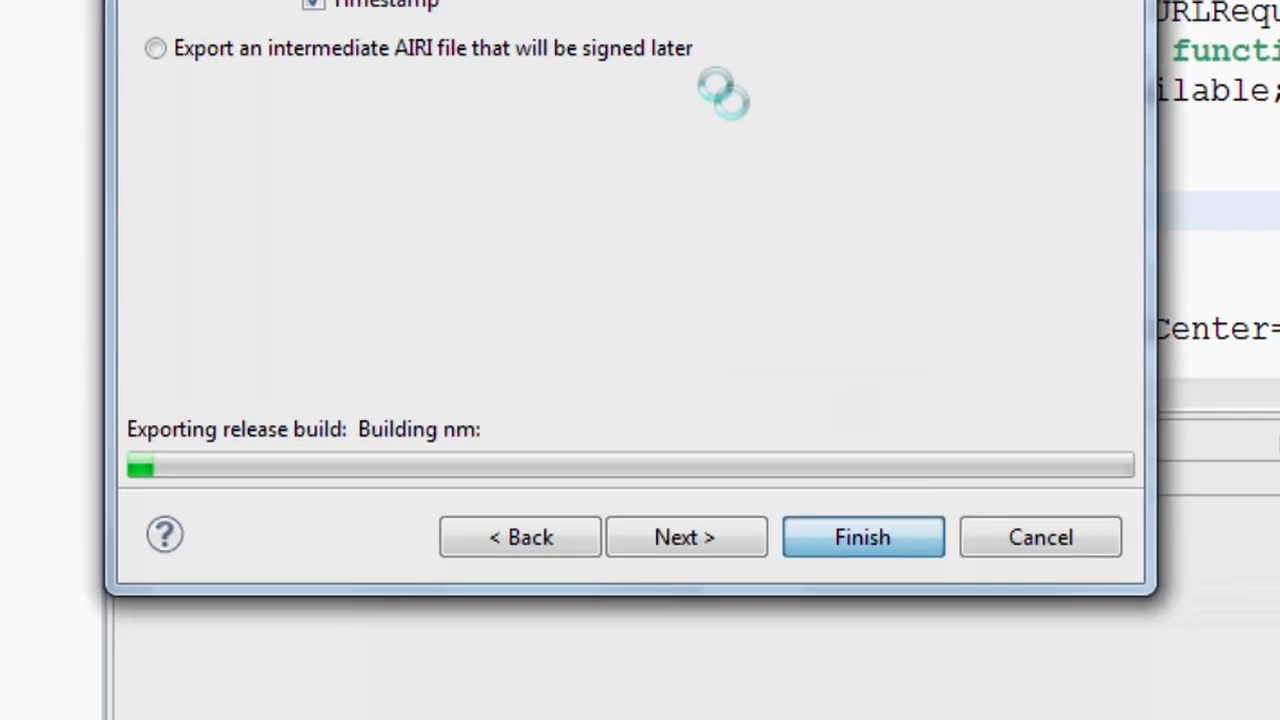
click(862, 537)
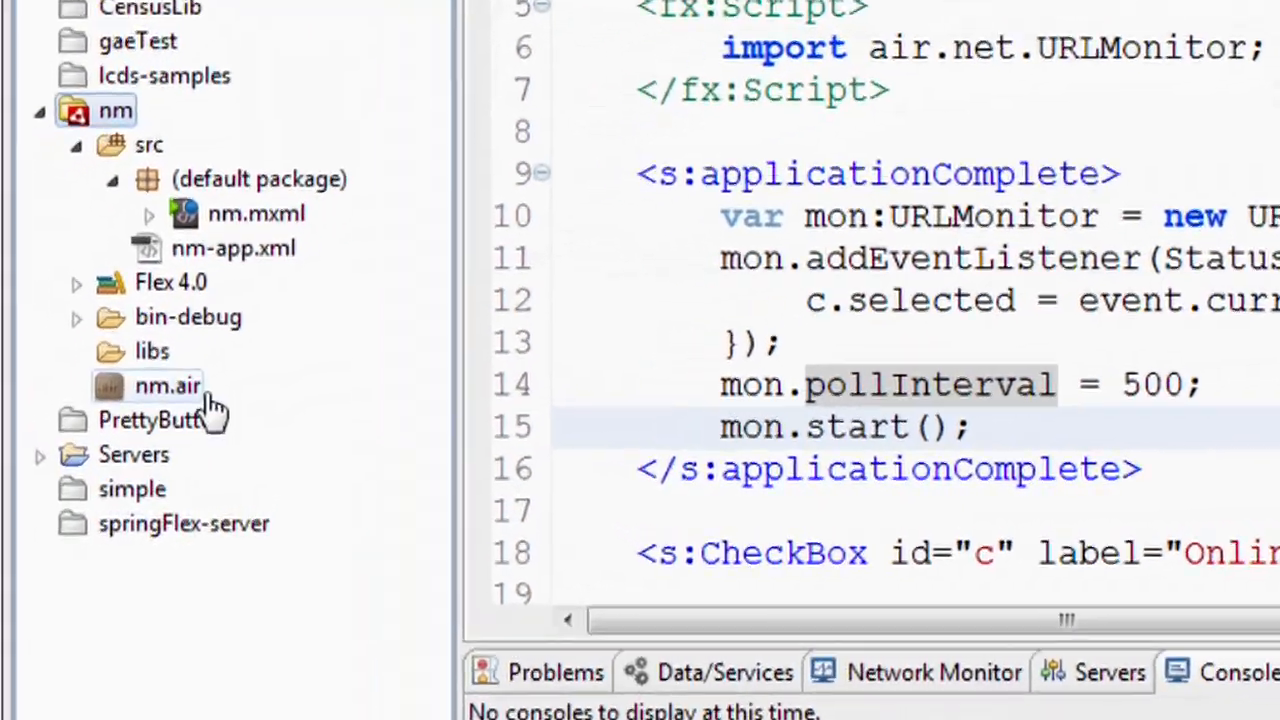